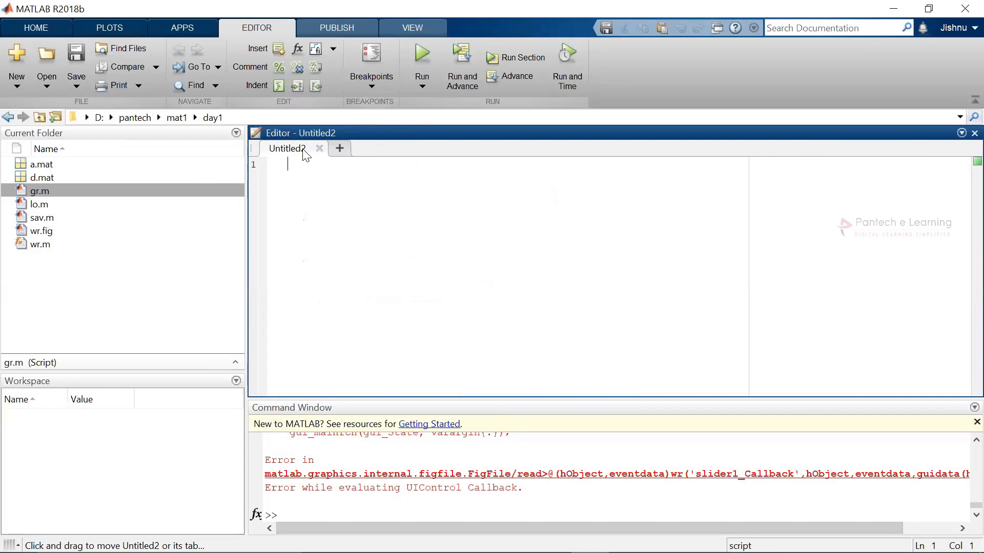
Write the first line a=imread('1.jpg'); to load the image into a
text(a=)
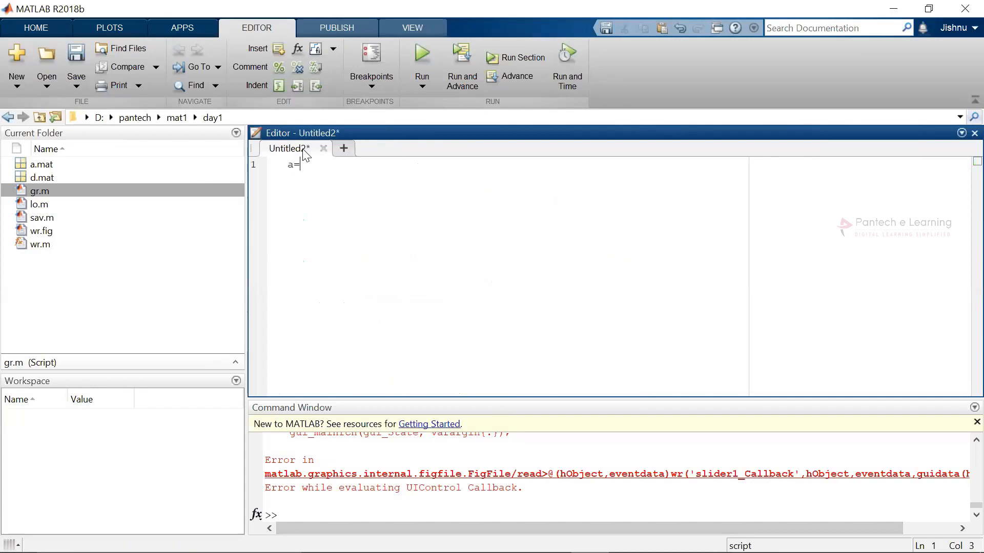
text(imreead)
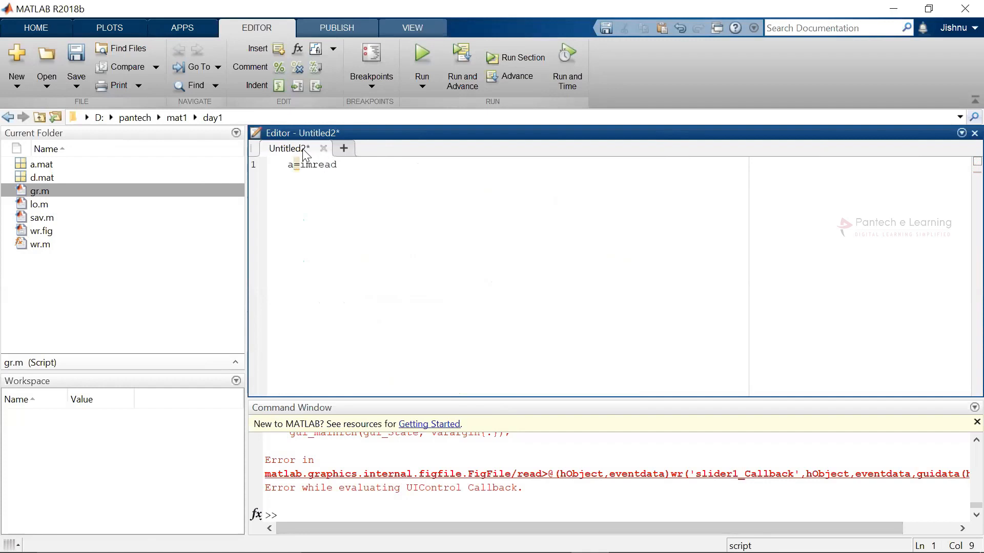
text(()
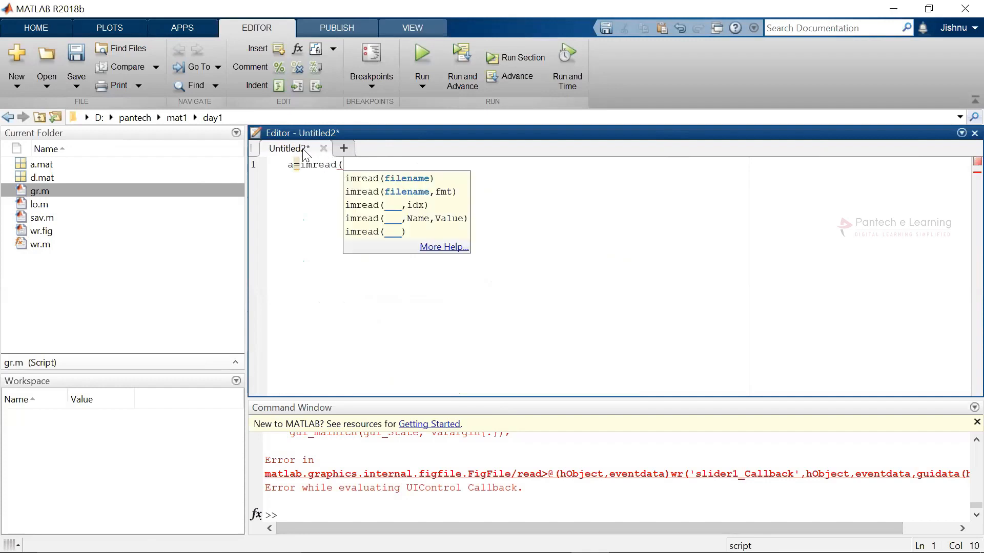
text(')
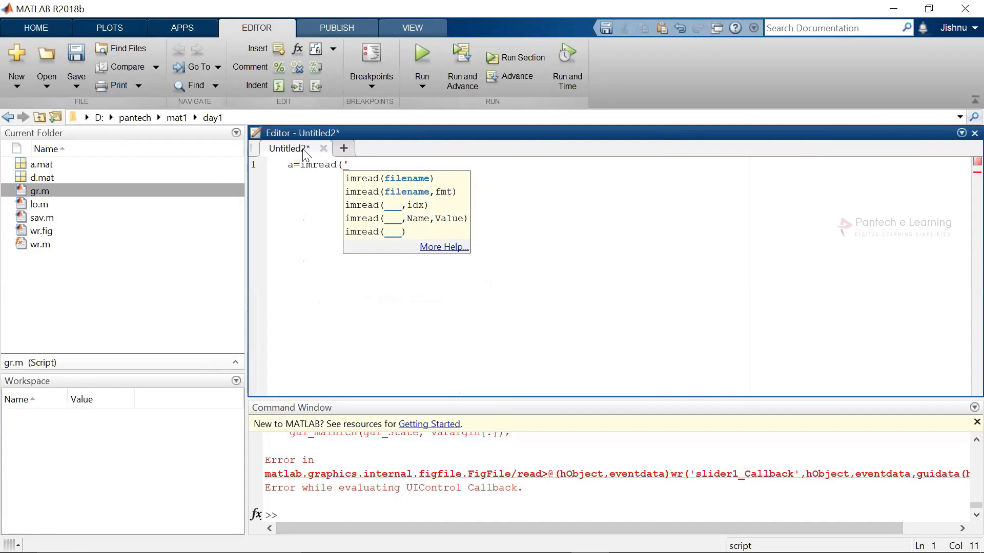
text(1.jpg)
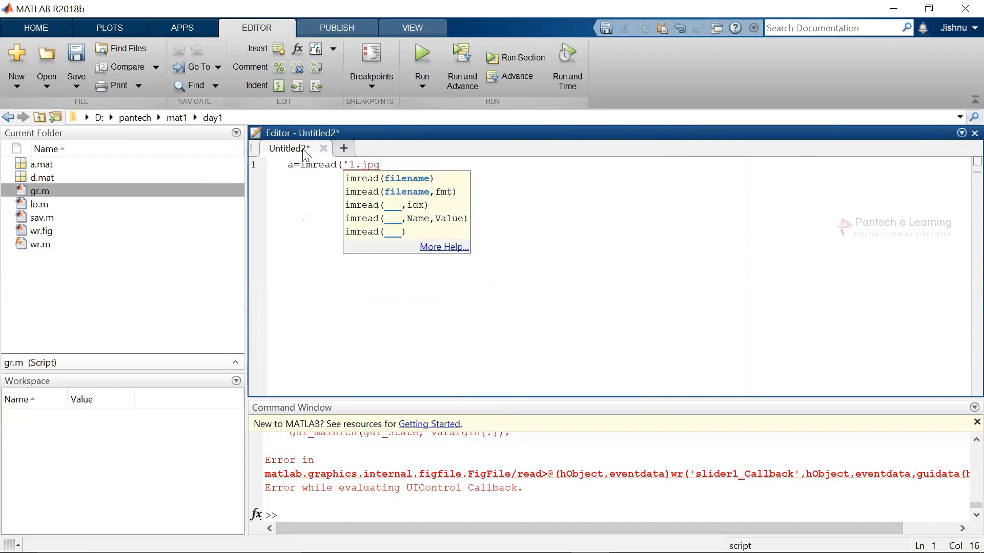
Add the second line imshow(a); to display the loaded image
key(enter)
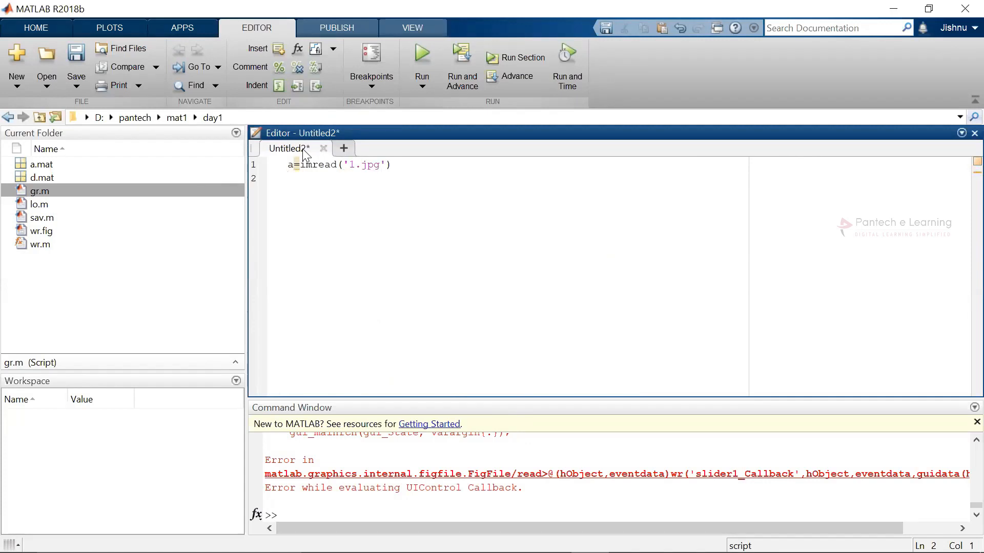
text(imshow()
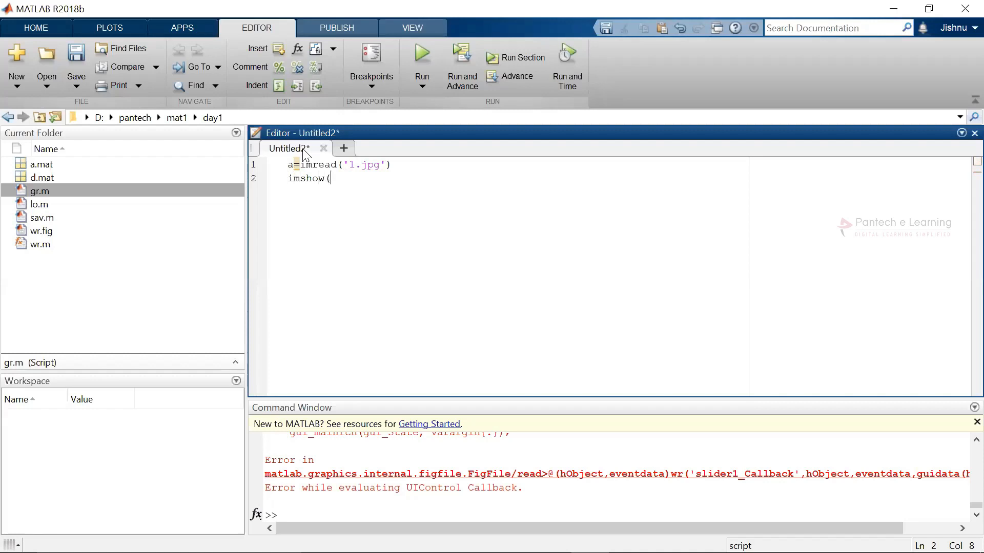
text(a)
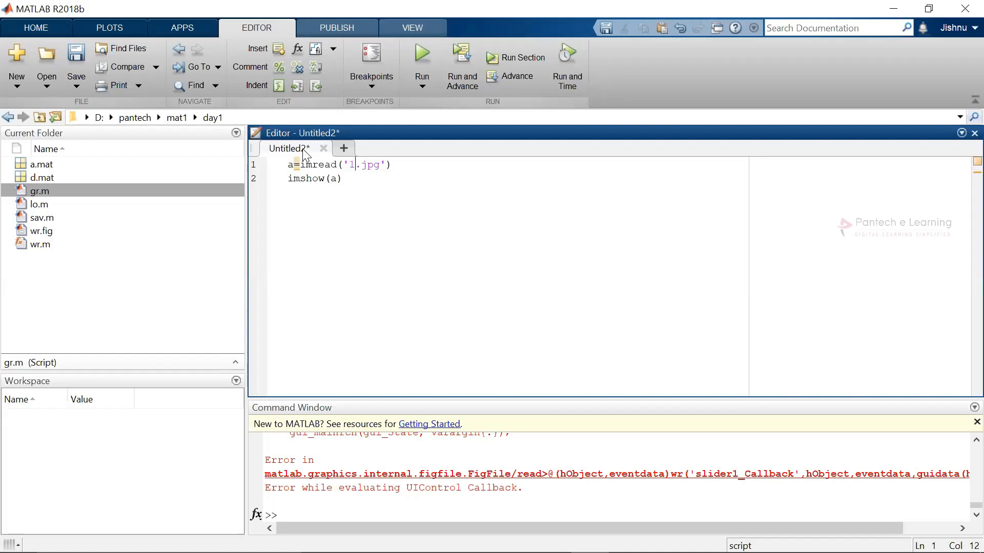
text(;)
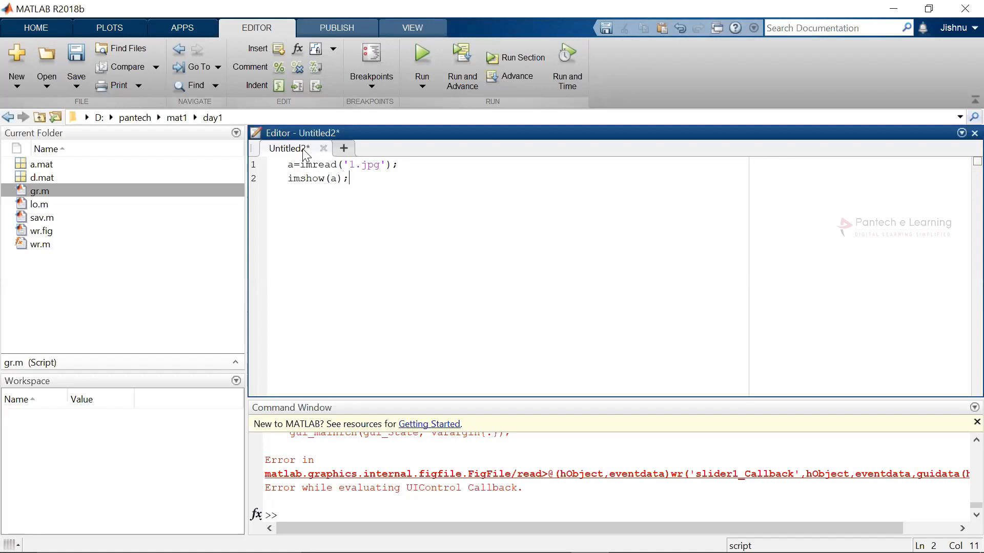
mouse_move(323, 112)
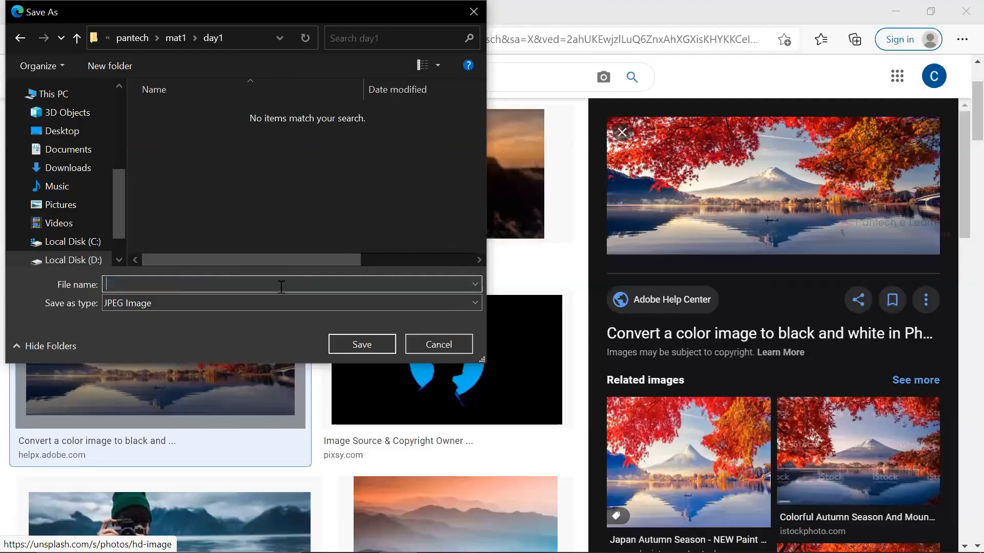
Name the red-maple mountain lake image 1.jpg for saving into day1
text(1.jp)
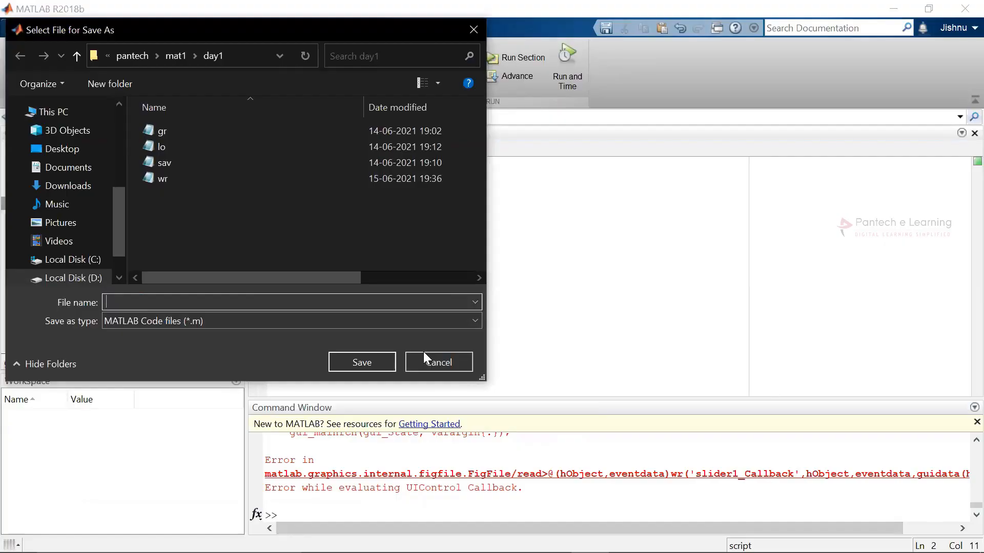
Save the script as ir.m so it runs and shows the mountain lake figure
text(ir)
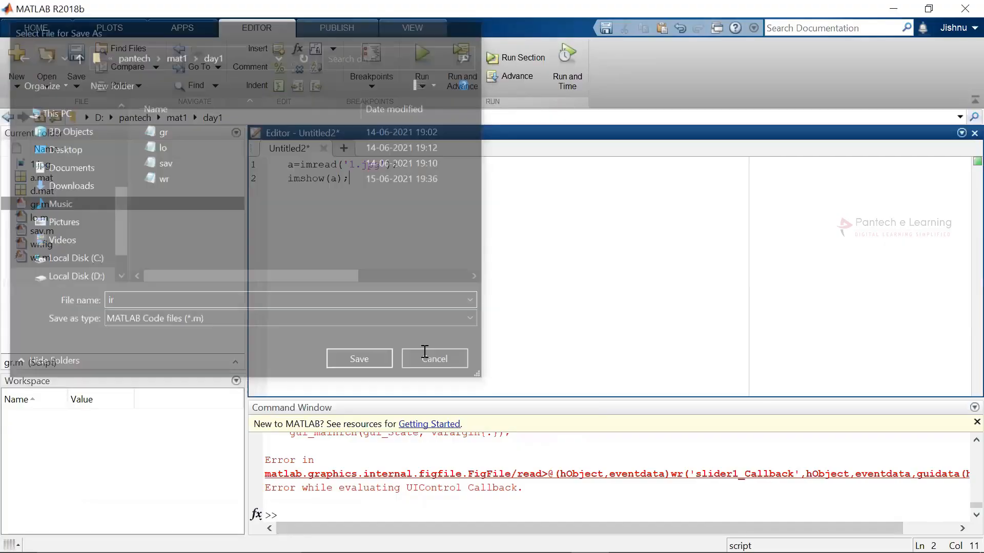
click(359, 359)
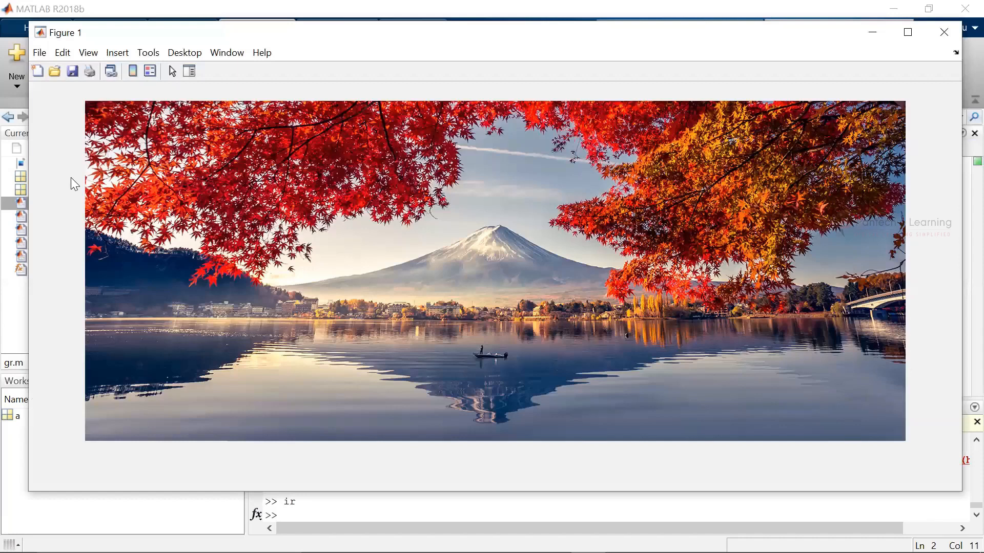
mouse_move(168, 68)
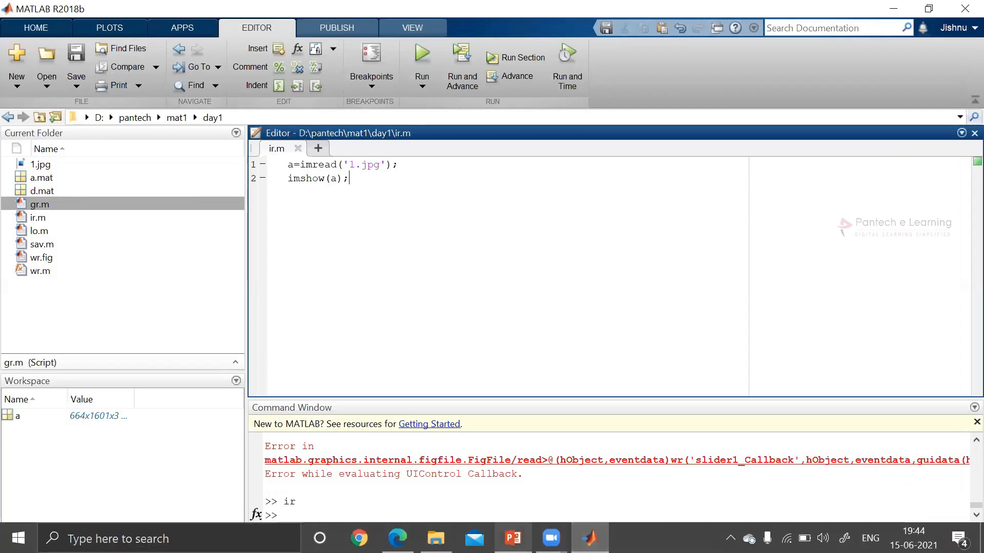
View the IF LOOP example slide in PowerPoint, then return to the MATLAB editor
click(512, 538)
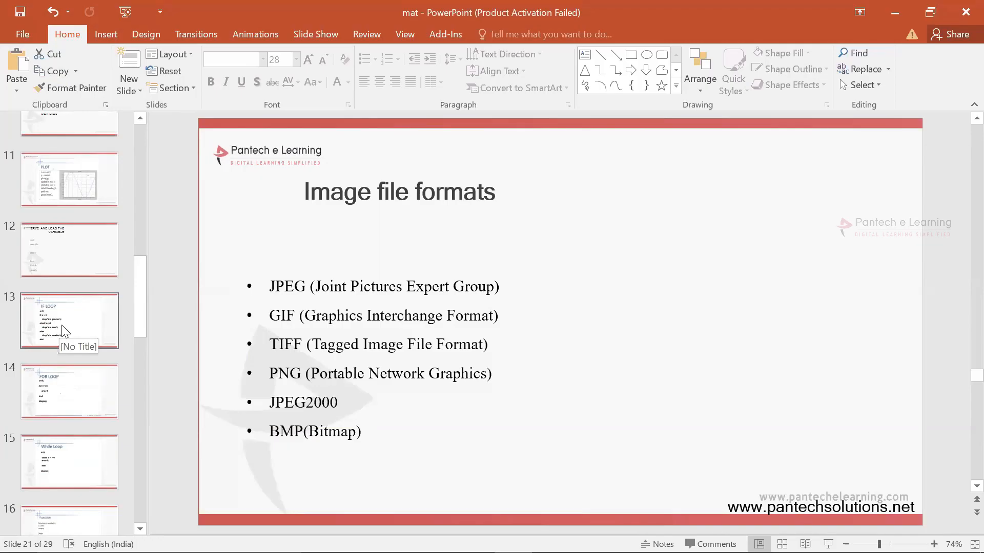
click(69, 322)
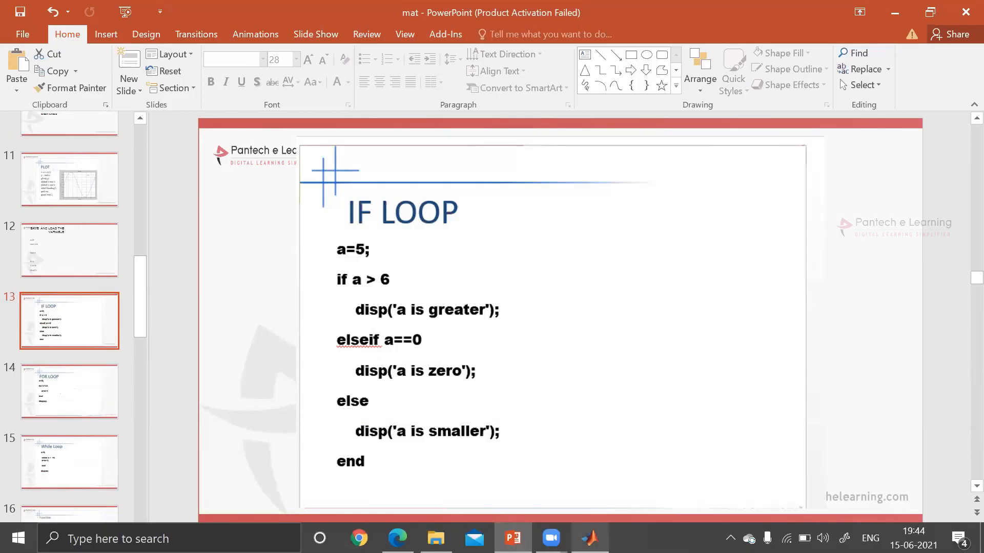
click(586, 538)
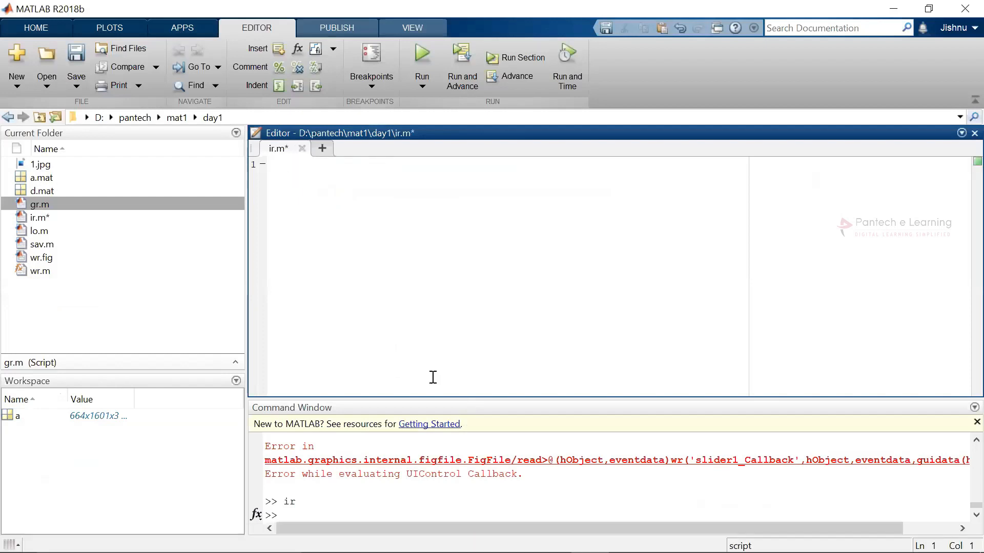
Write a=5, b=6 and an if a>b / else block displaying which is greater, closed with end
text(a=)
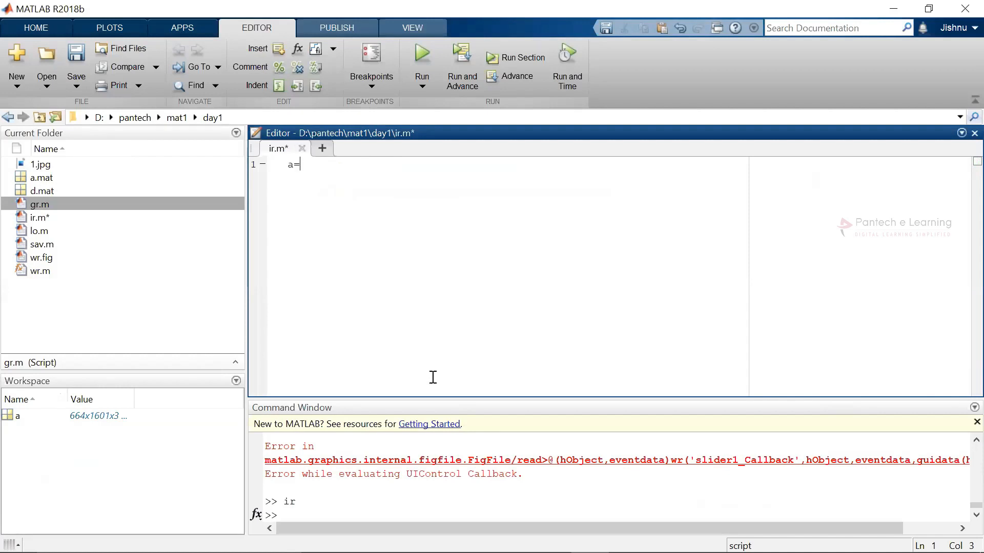
text(5;)
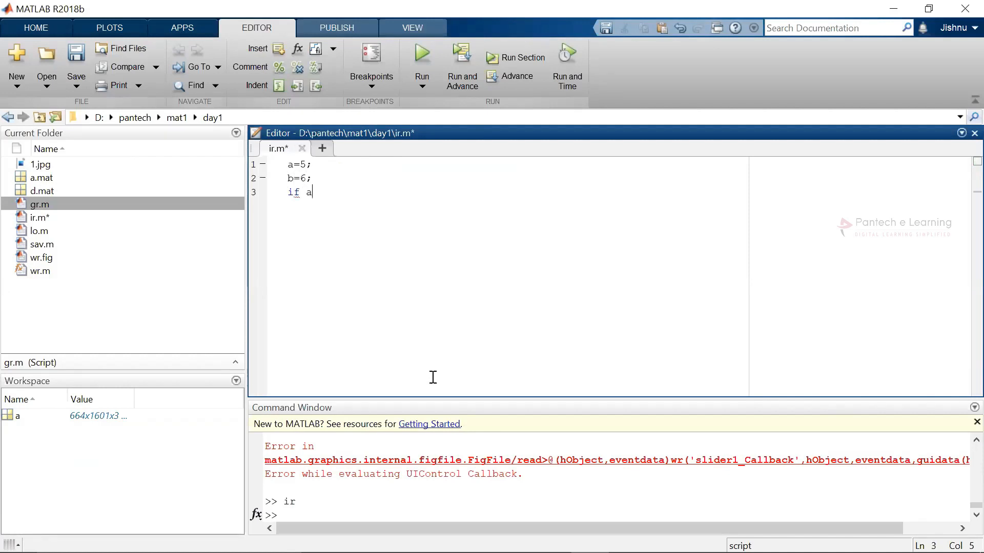
text(>b;)
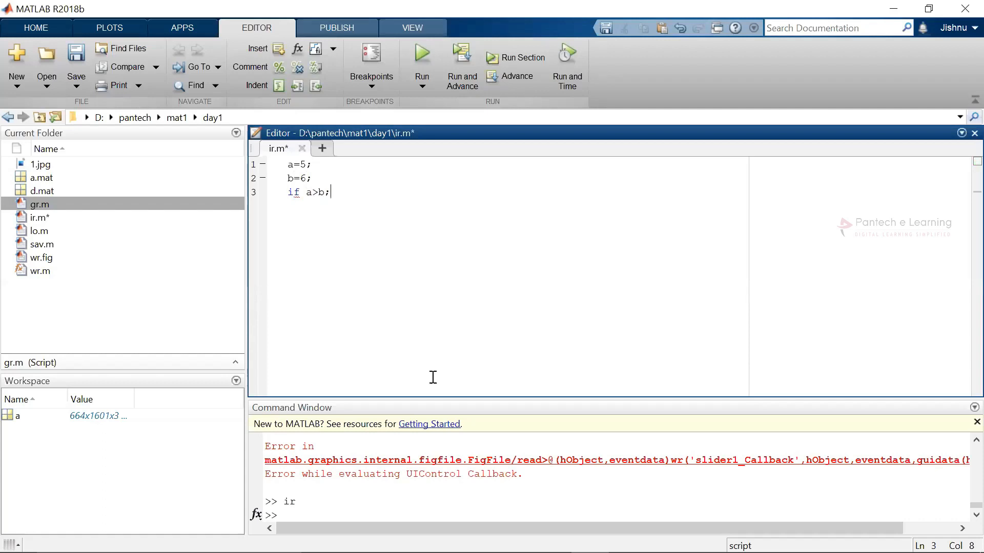
text(disp(a)
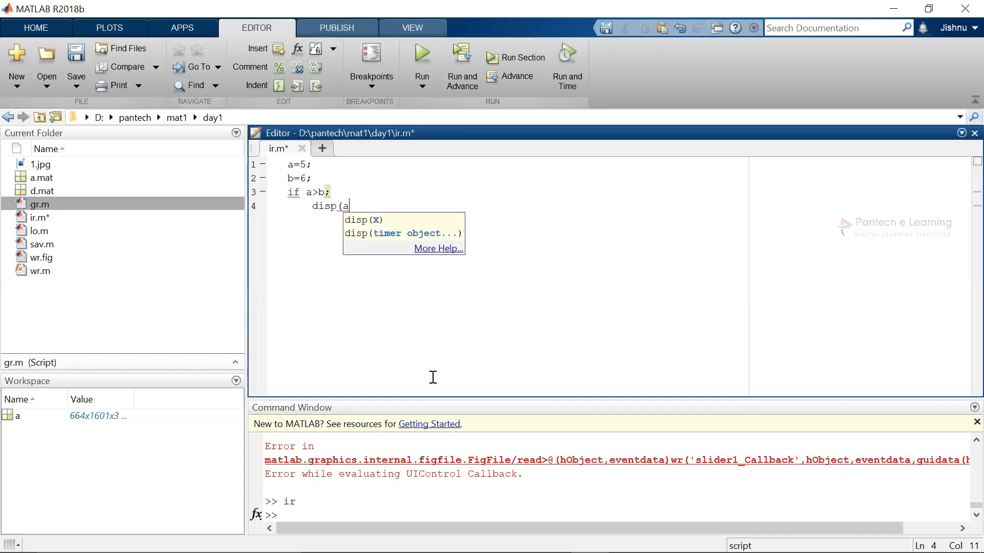
text('a is greater');)
text(dis)
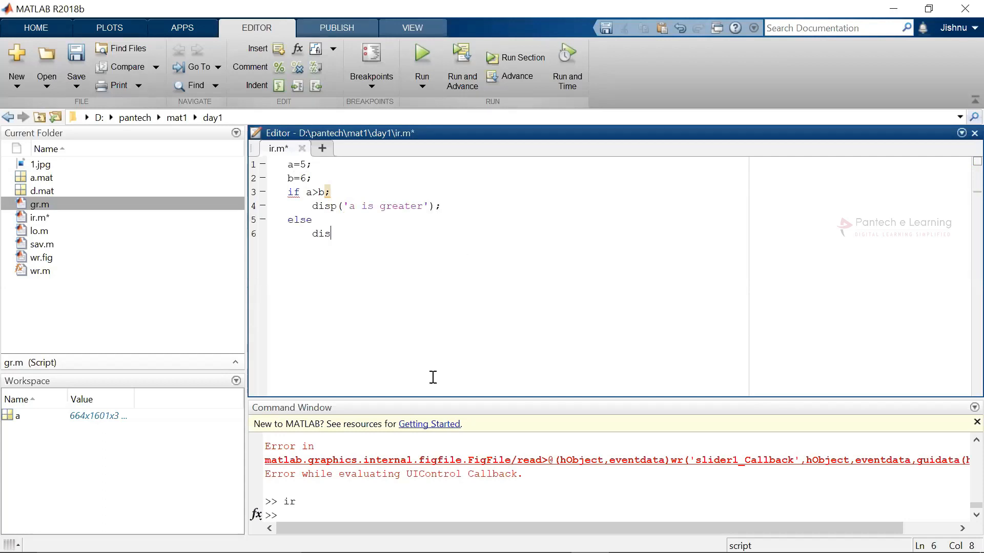
text(p)
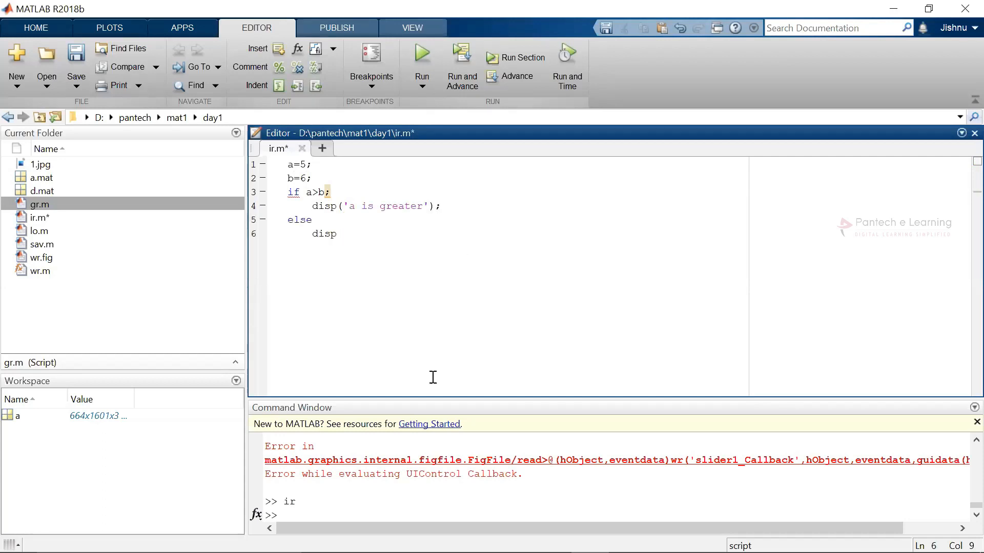
text(('b is greater');)
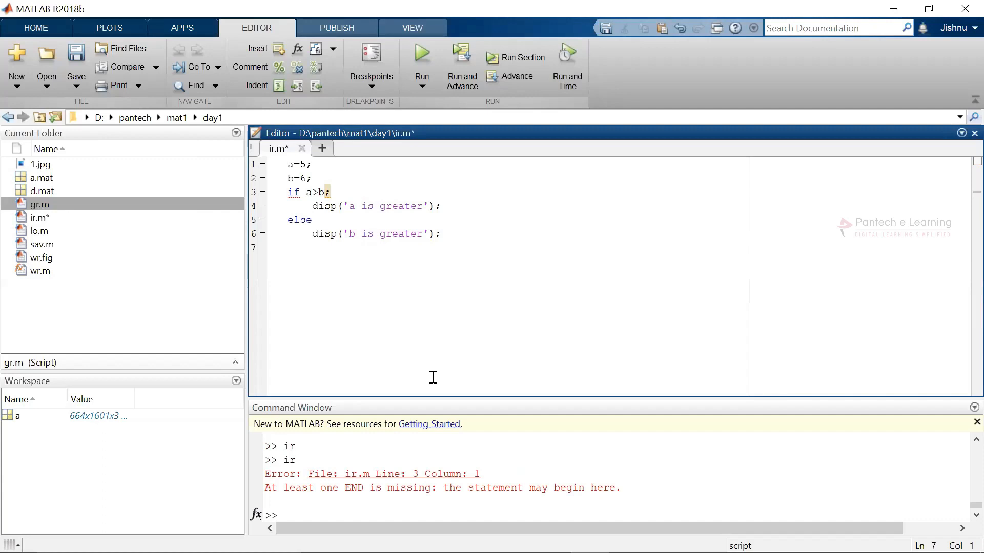
text(end)
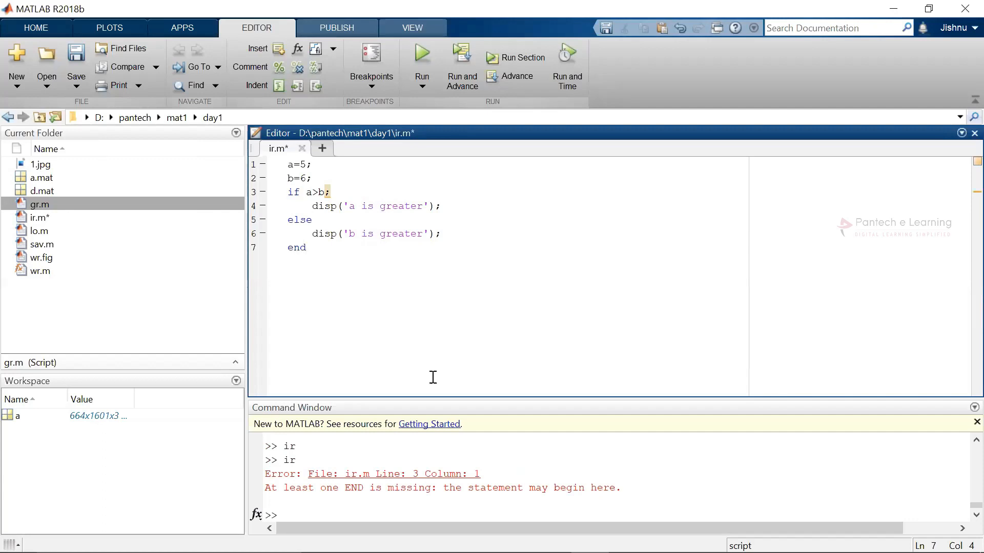
Run the script so it prints b is greater and review the condition, end keyword and output
click(421, 54)
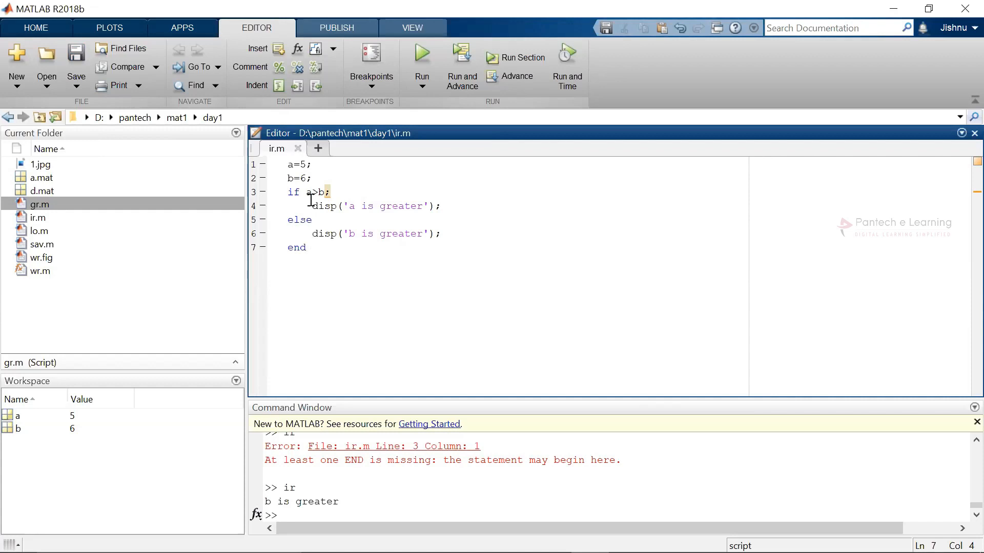
mouse_move(306, 192)
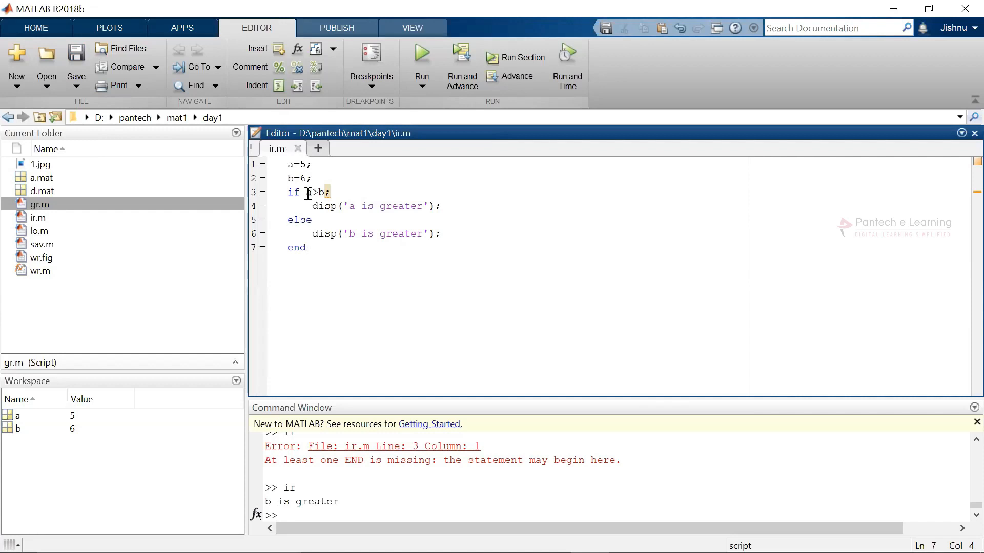
double_click(315, 191)
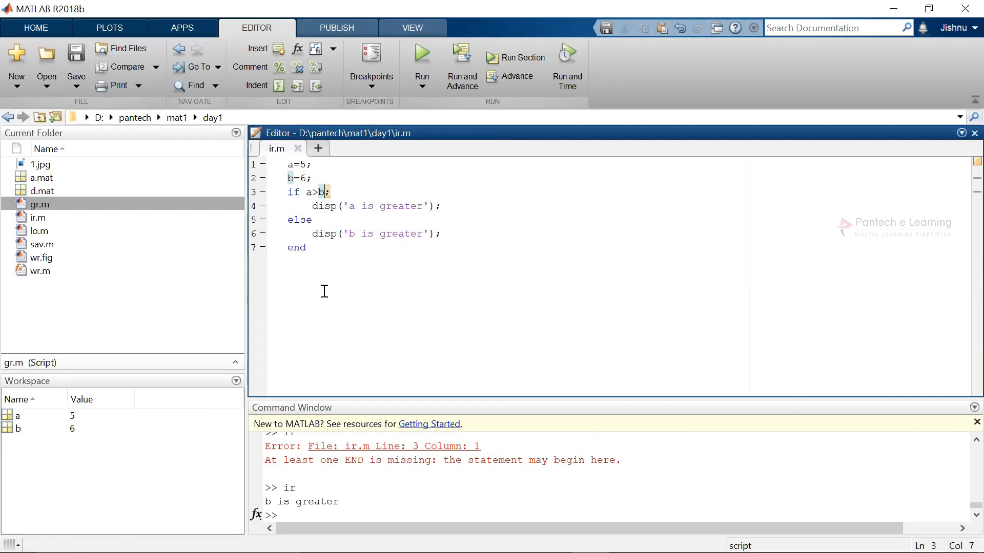
double_click(296, 247)
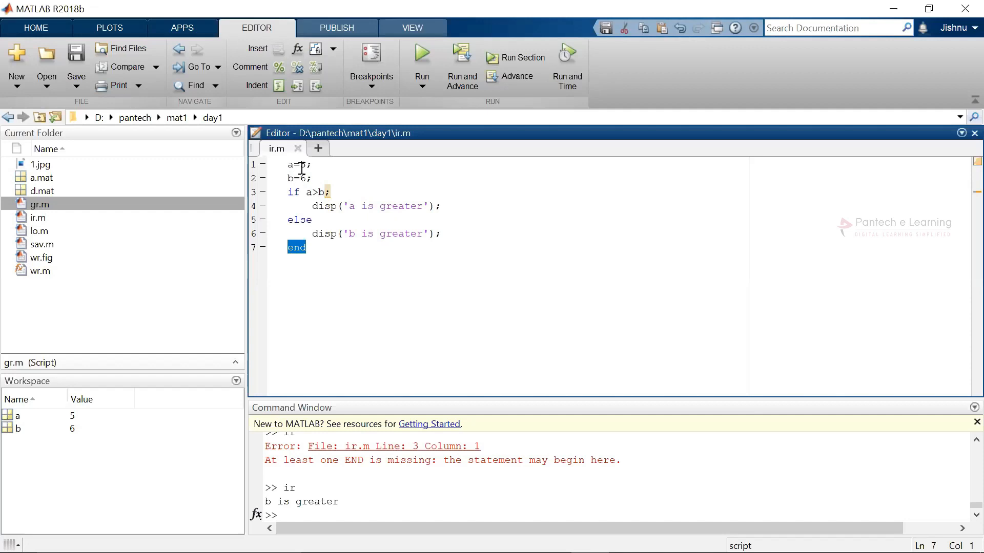
mouse_move(325, 263)
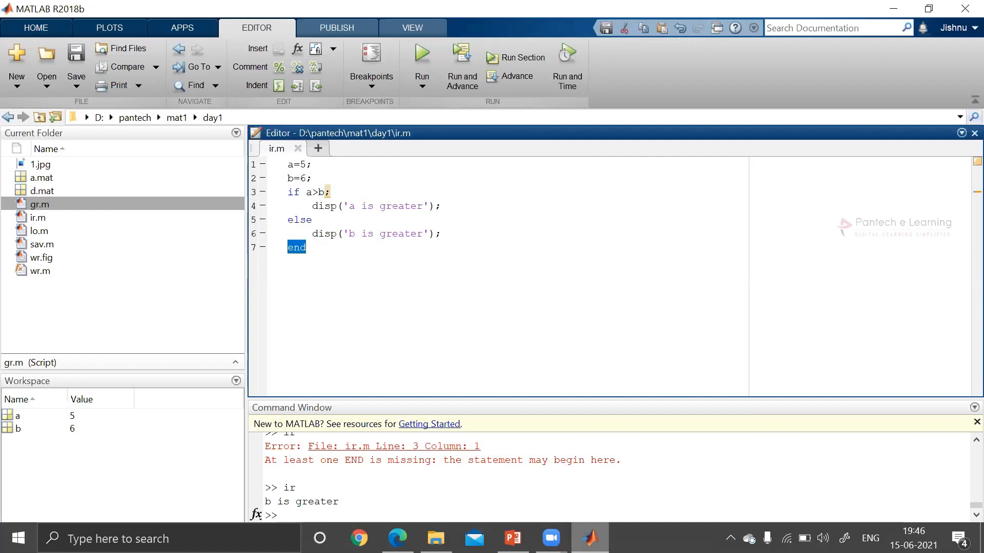
drag(264, 445, 621, 467)
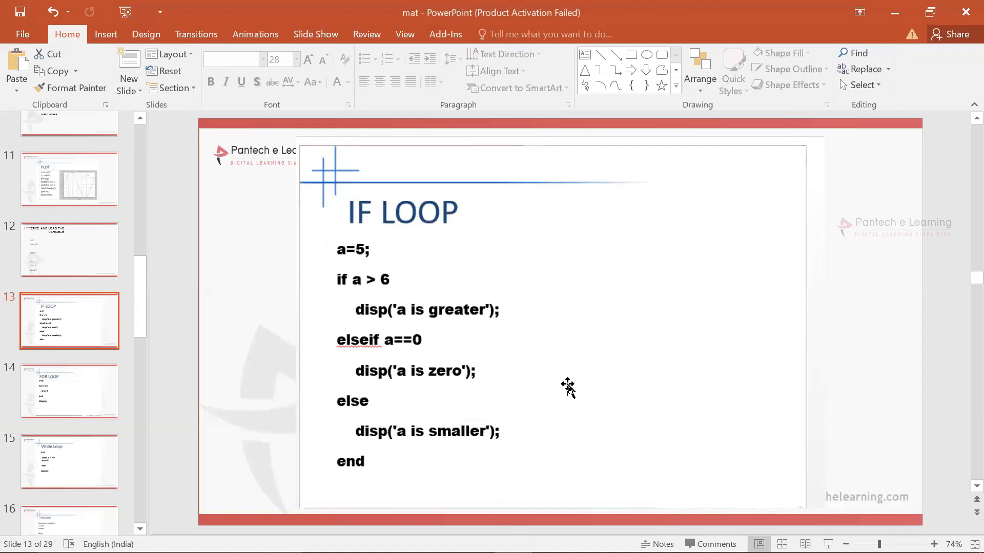
mouse_move(440, 362)
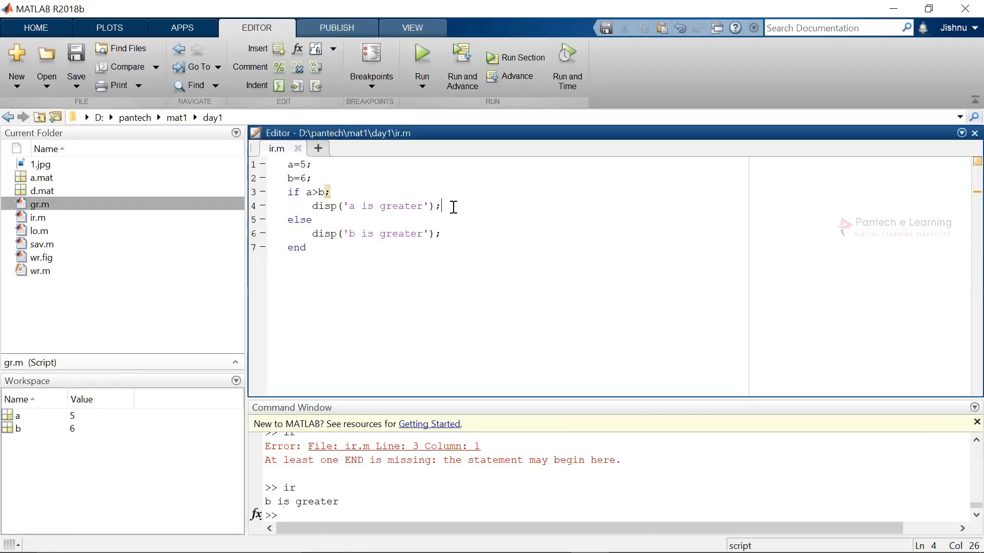
Insert an elseif a==b branch and select the value 6 assigned to b
text(elseif a==b;)
text(disp('Both are equal');)
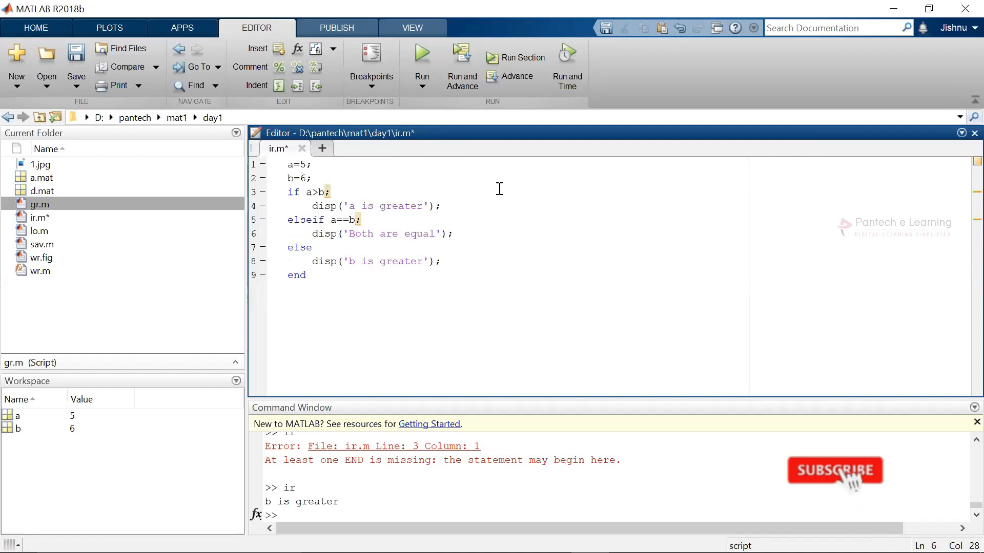
double_click(304, 179)
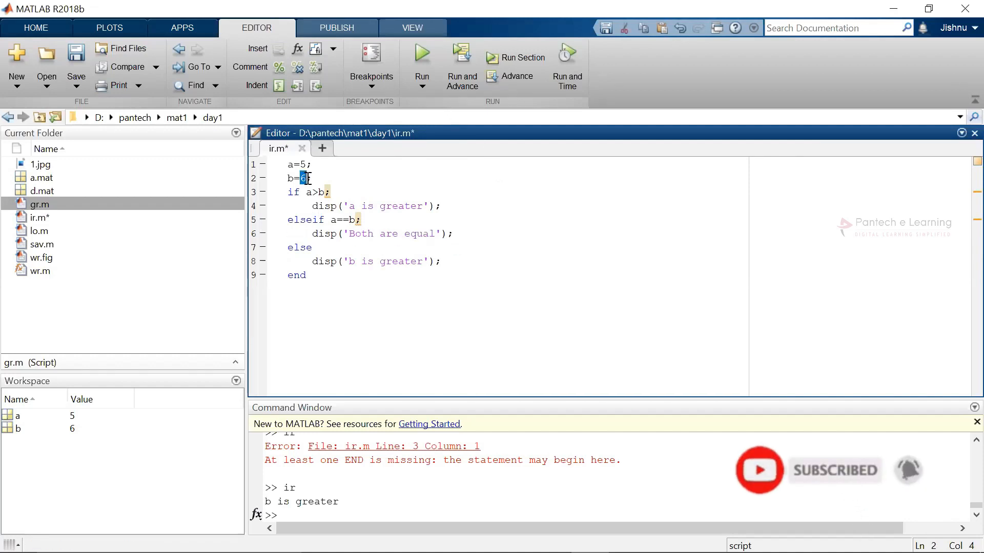